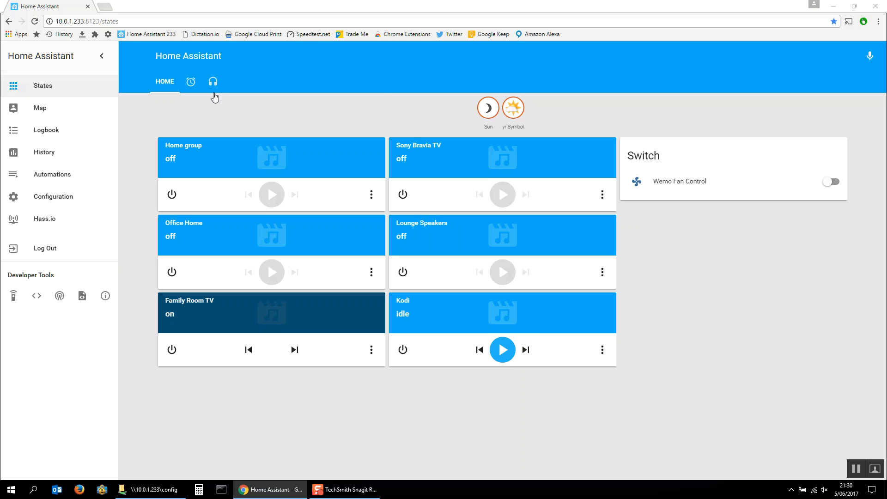
mouse_move(199, 108)
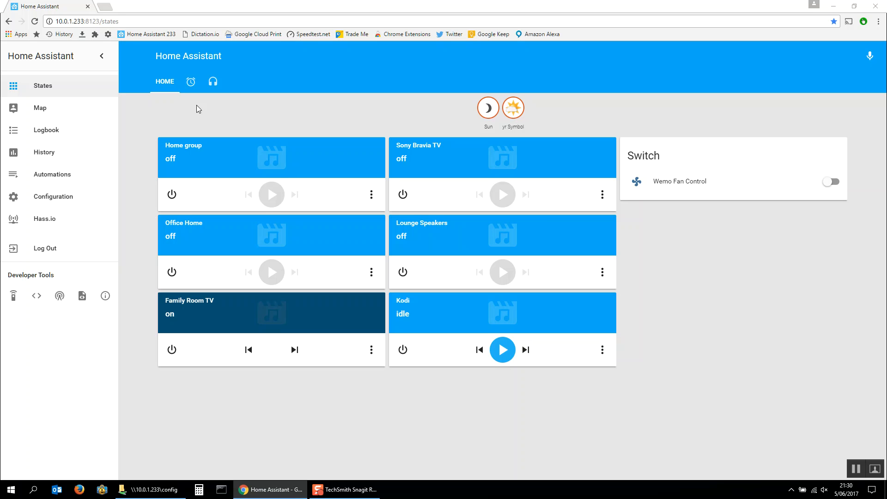
mouse_move(23, 457)
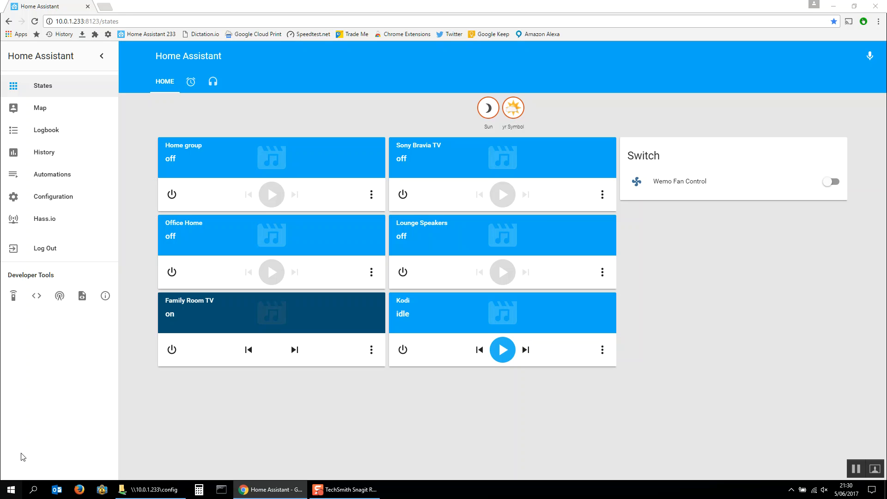
mouse_move(88, 394)
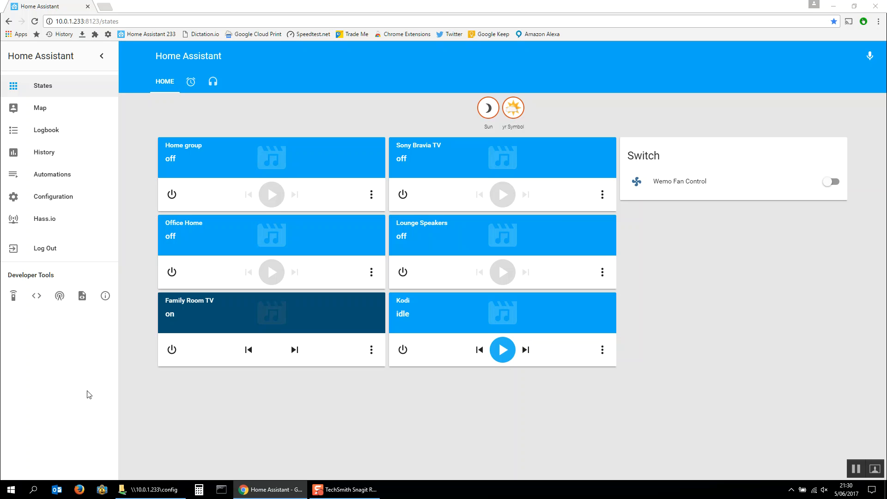
Browse Configuration's Server Management options, then open the Automations editor, which shows no automations.
click(85, 21)
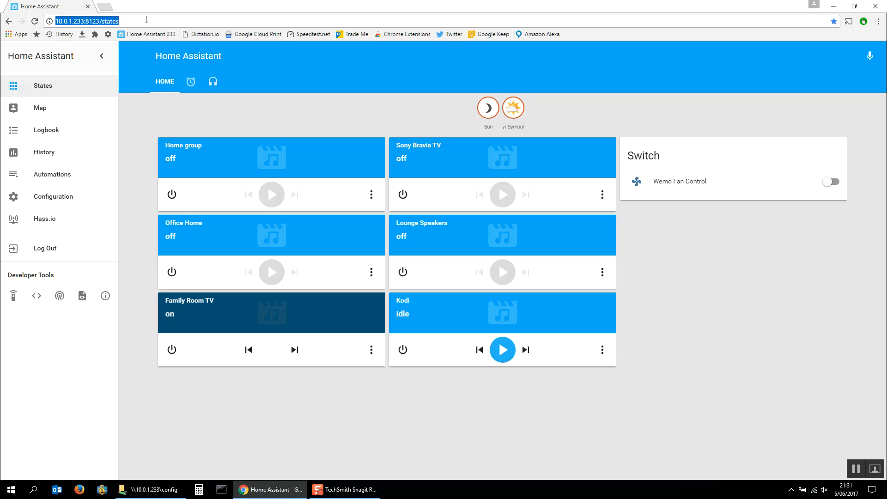
mouse_move(55, 199)
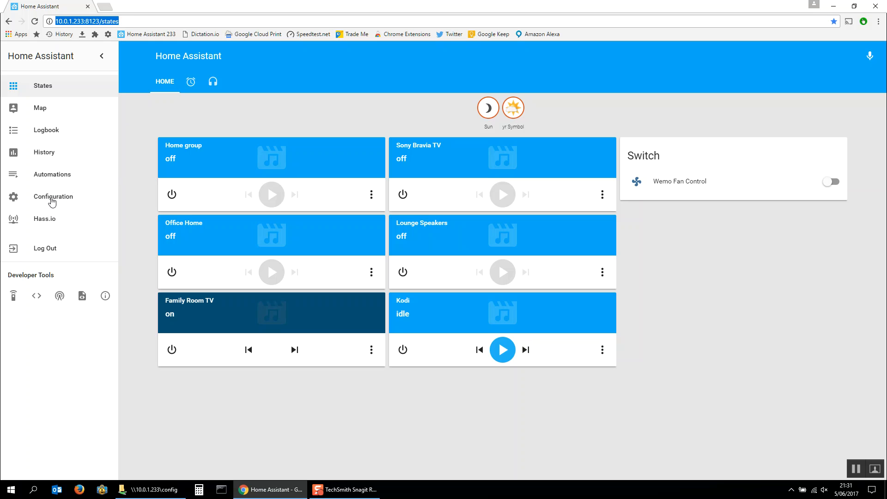
mouse_move(62, 176)
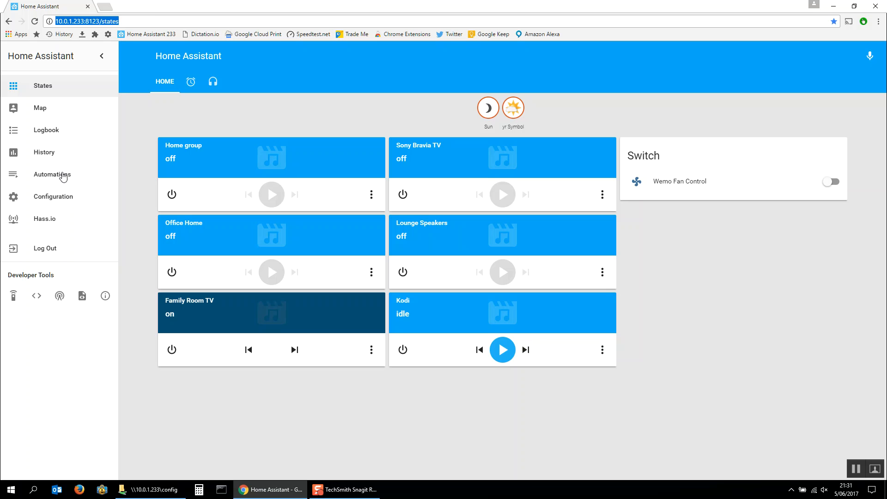
mouse_move(54, 200)
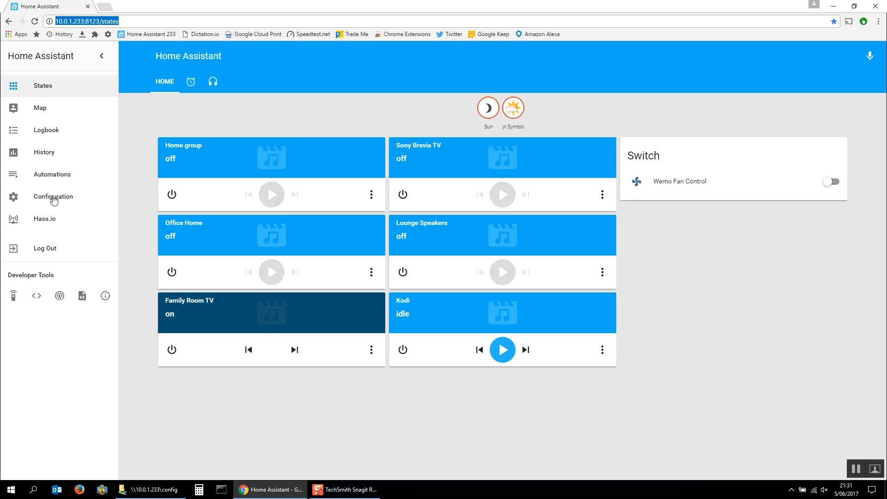
click(53, 196)
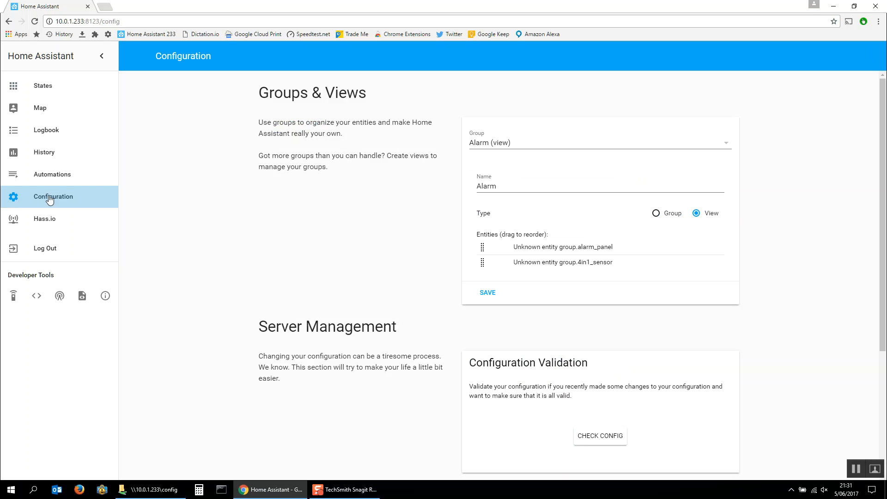
scroll(down, 3)
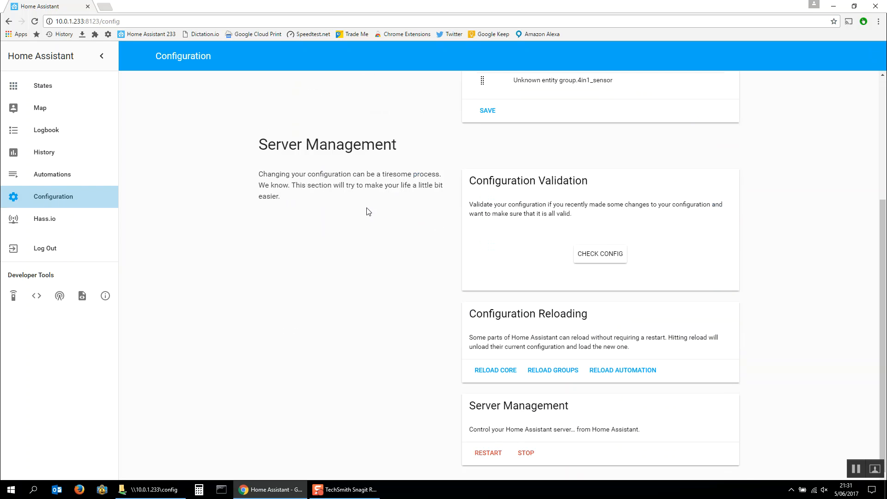
mouse_move(504, 373)
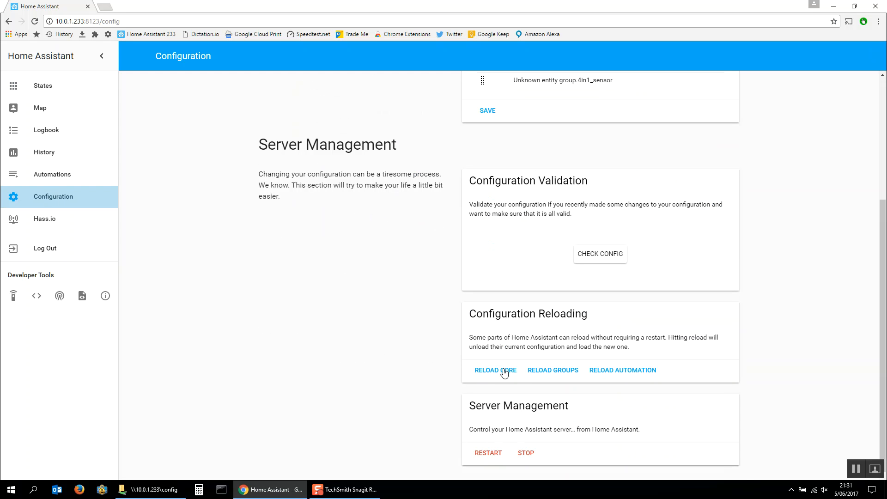
mouse_move(612, 373)
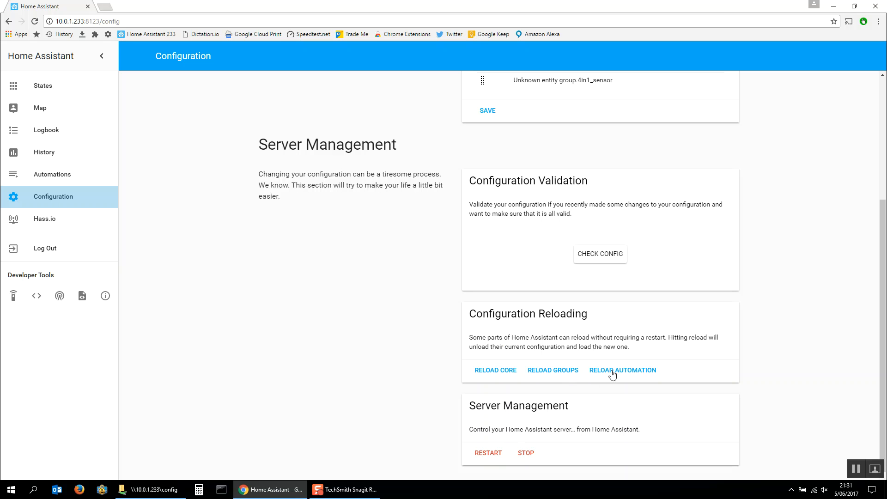
mouse_move(398, 262)
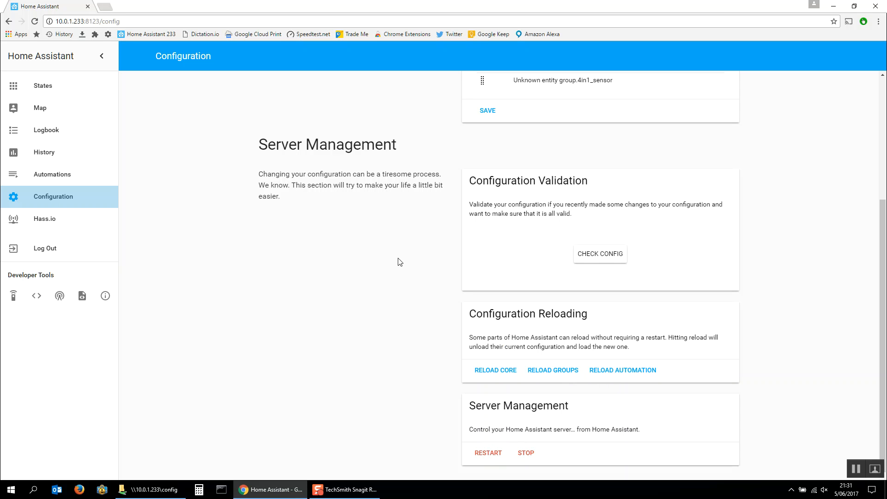
mouse_move(59, 174)
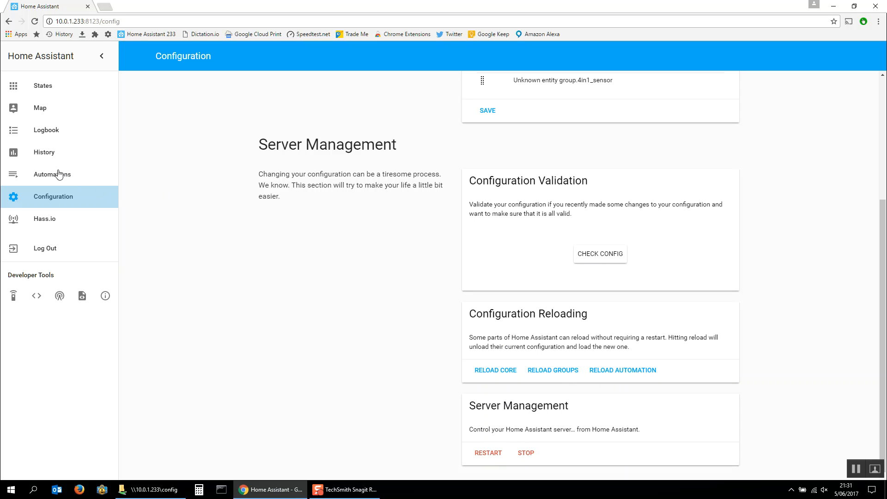
click(53, 175)
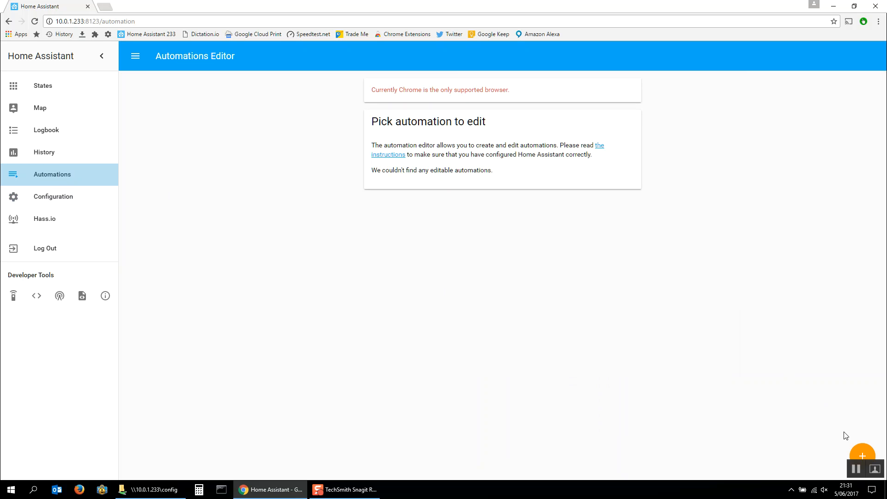
mouse_move(283, 234)
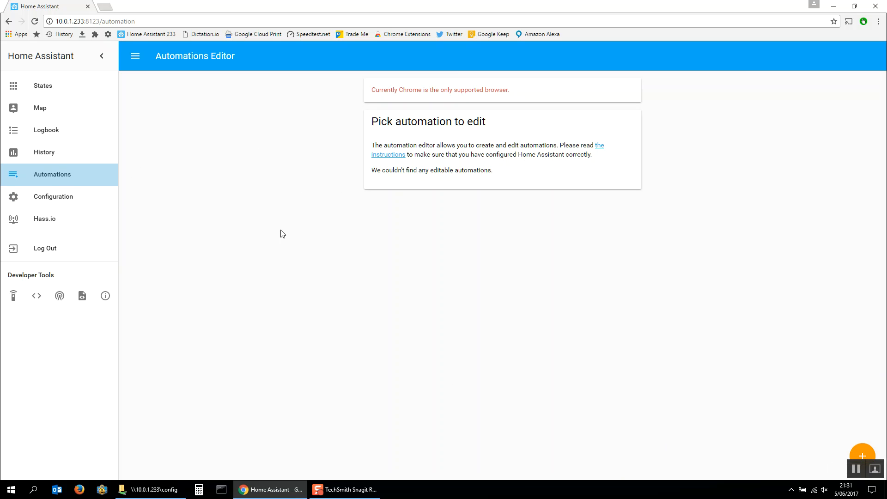
mouse_move(44, 223)
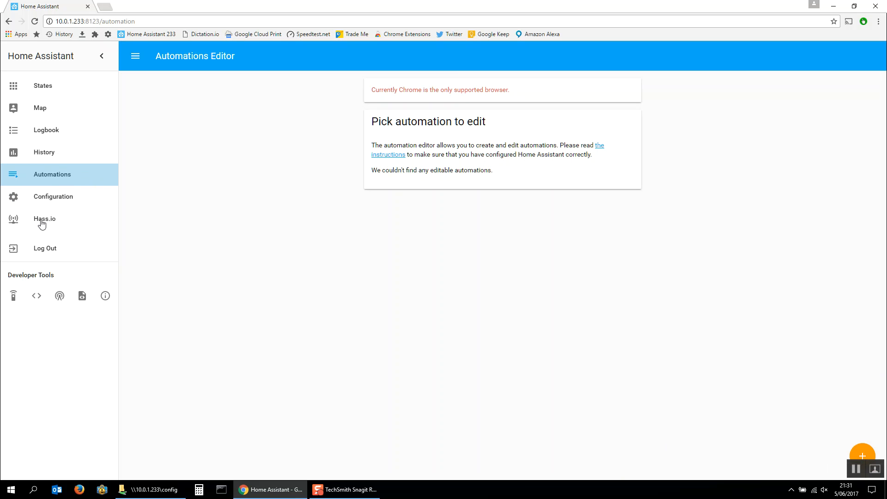
click(44, 219)
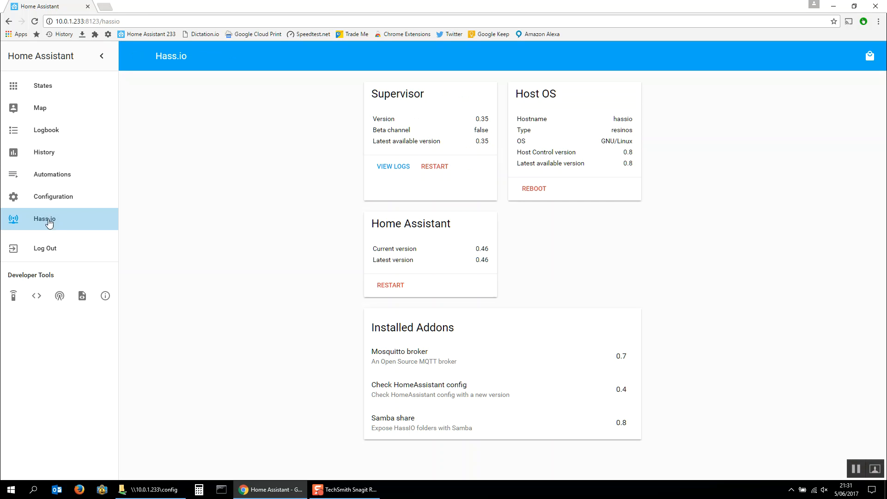
mouse_move(247, 157)
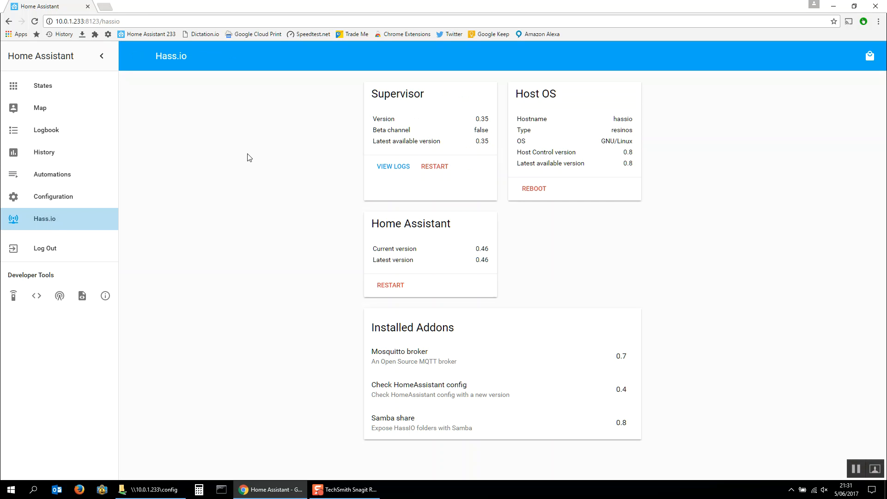
mouse_move(590, 218)
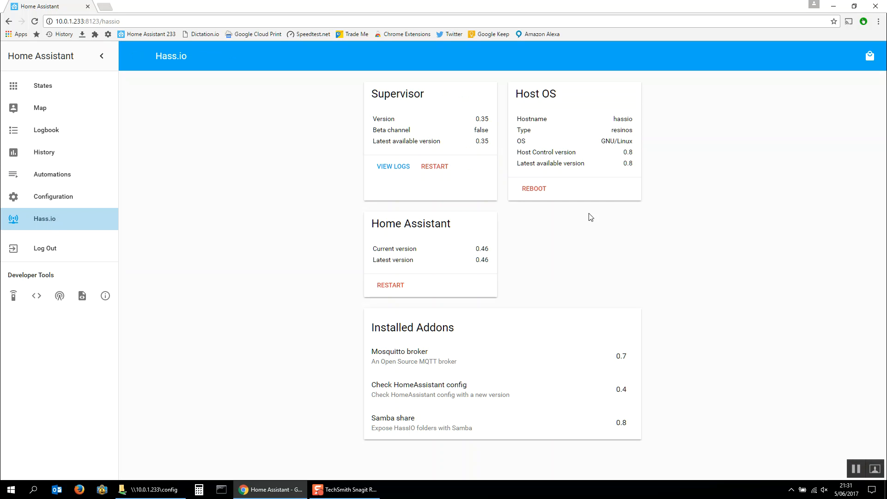
mouse_move(379, 141)
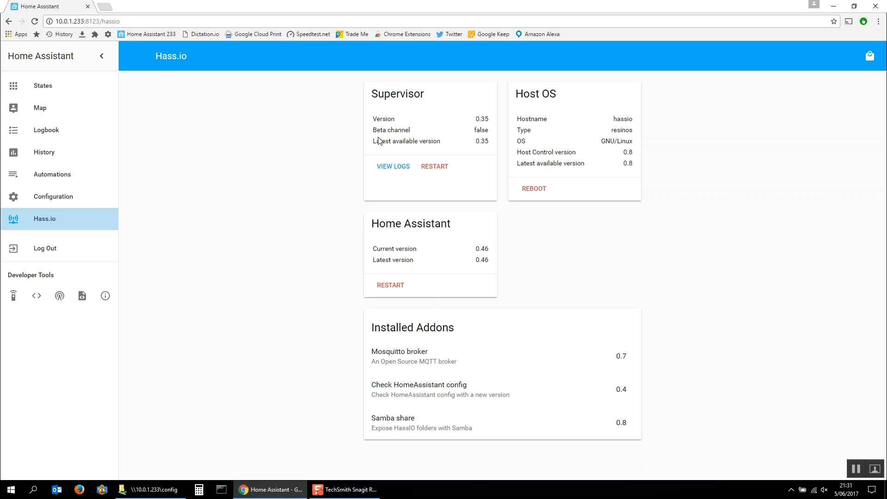
mouse_move(429, 121)
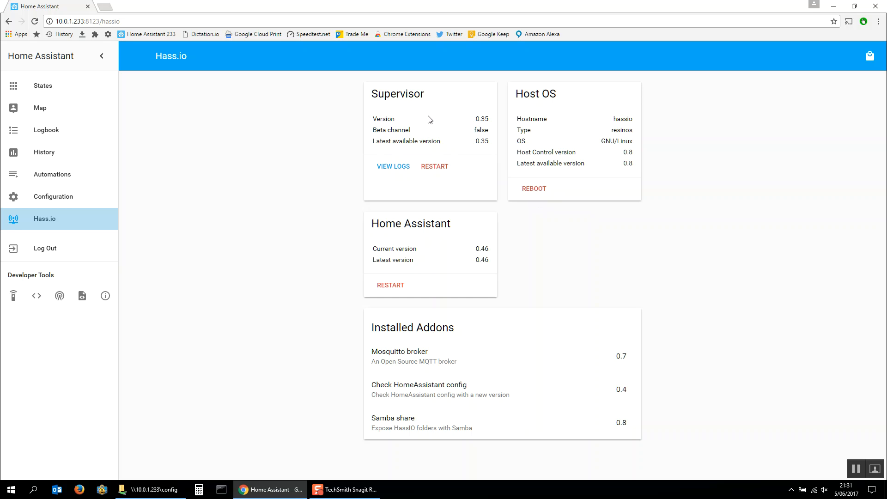
mouse_move(391, 288)
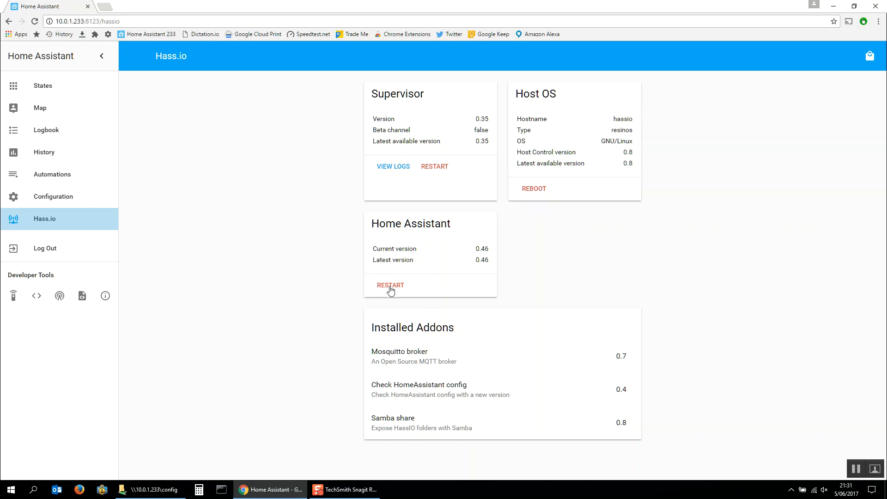
mouse_move(449, 252)
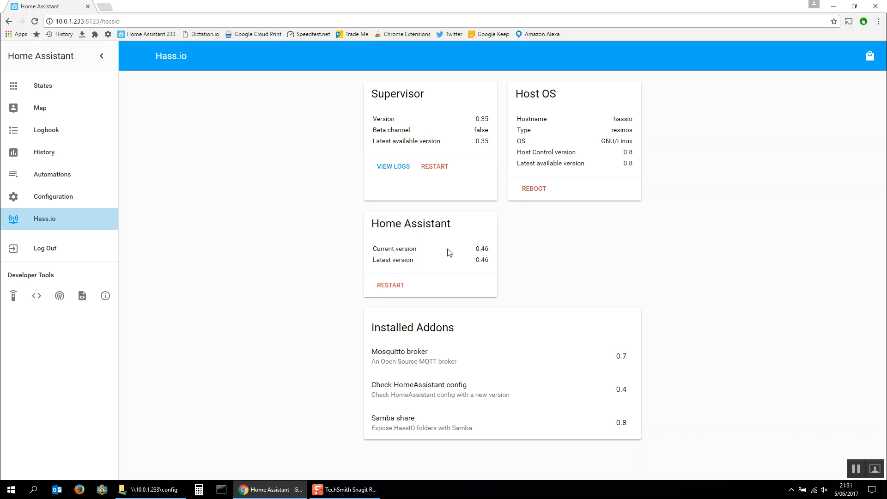
mouse_move(430, 241)
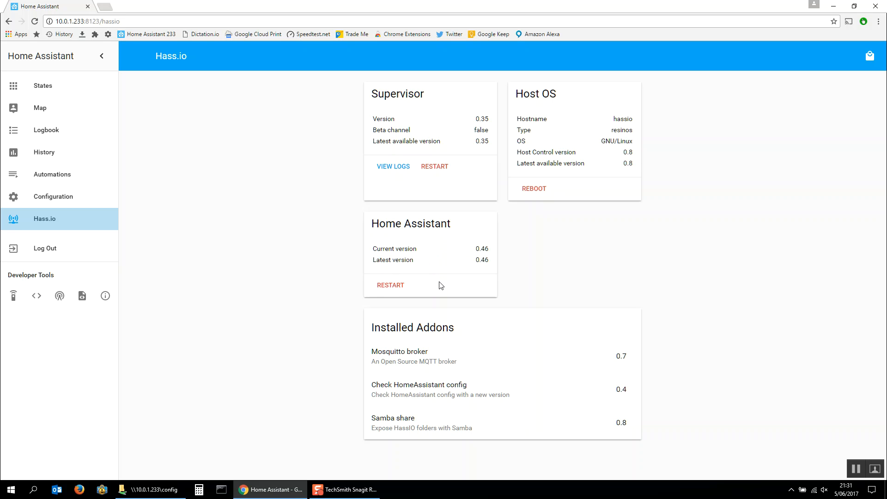
mouse_move(338, 328)
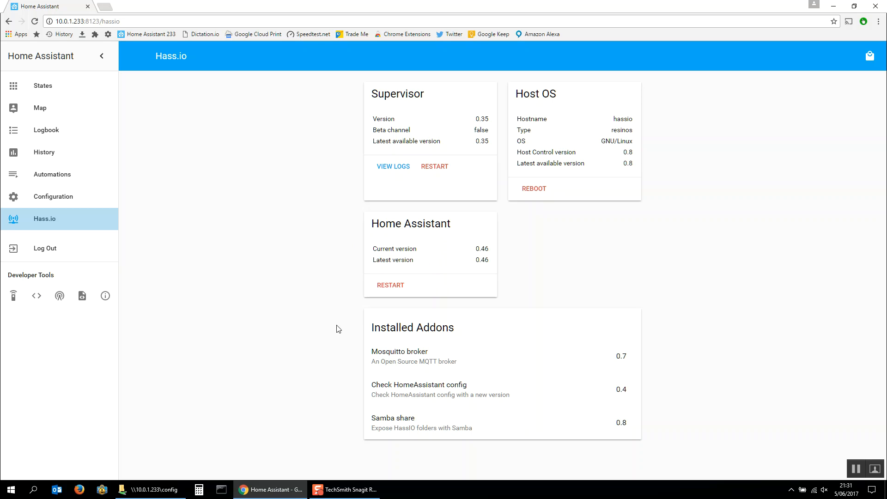
mouse_move(382, 323)
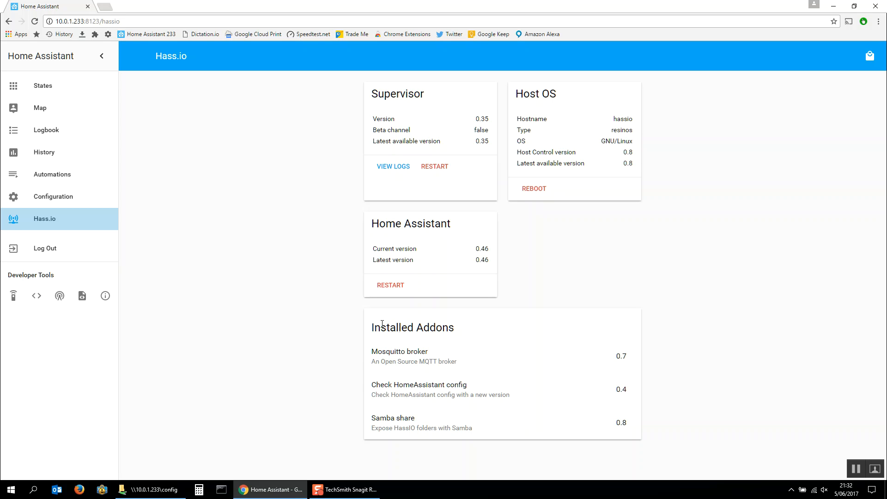
mouse_move(394, 355)
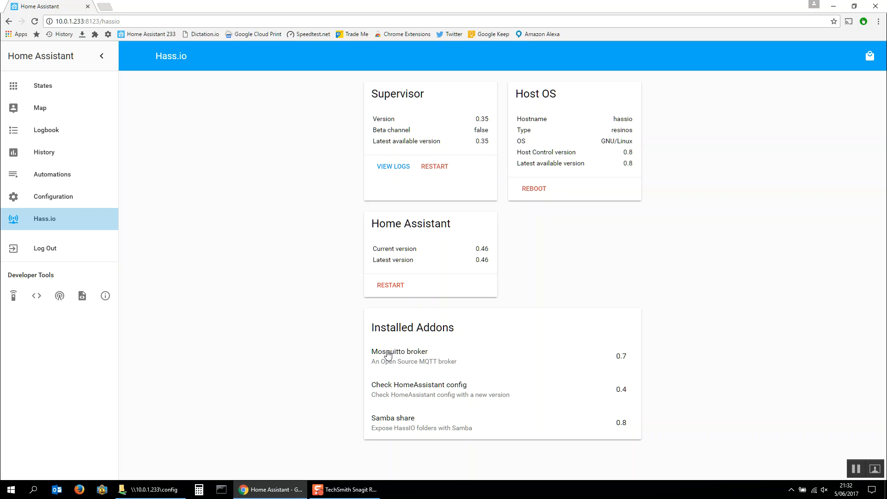
mouse_move(411, 391)
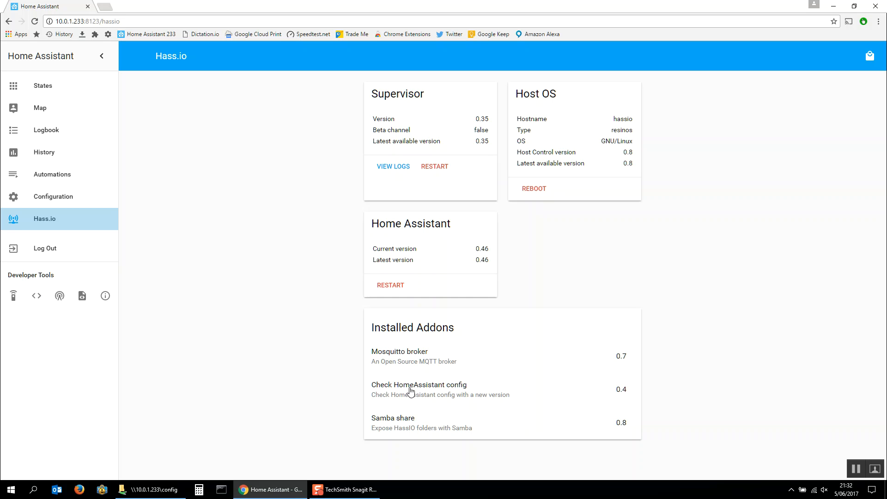
mouse_move(401, 391)
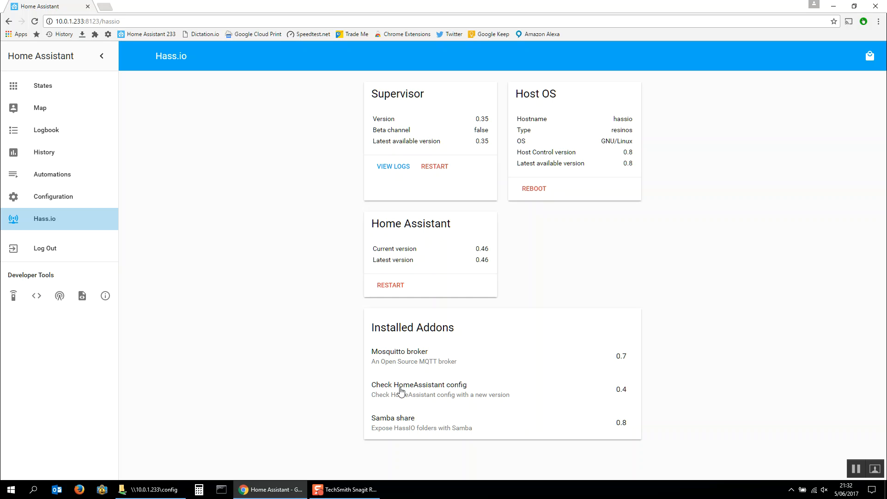
mouse_move(376, 372)
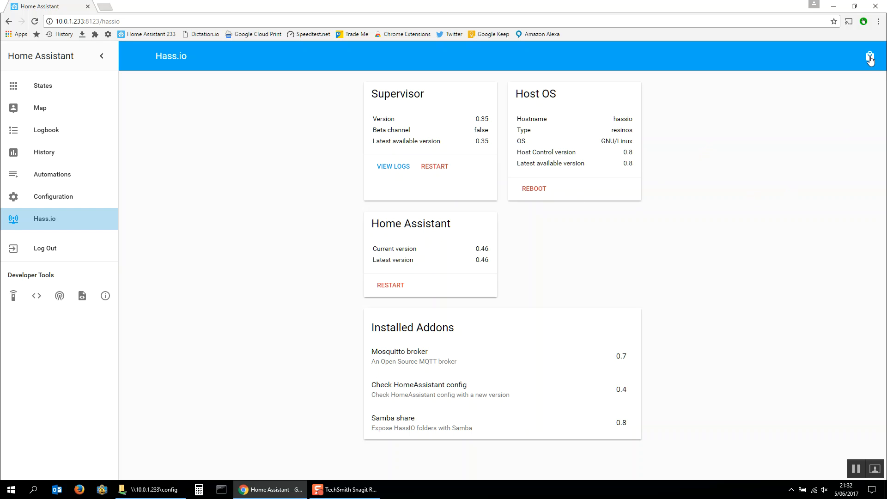
Open the Hass.io add-on store and view the not-installed SSH server add-on page.
click(870, 60)
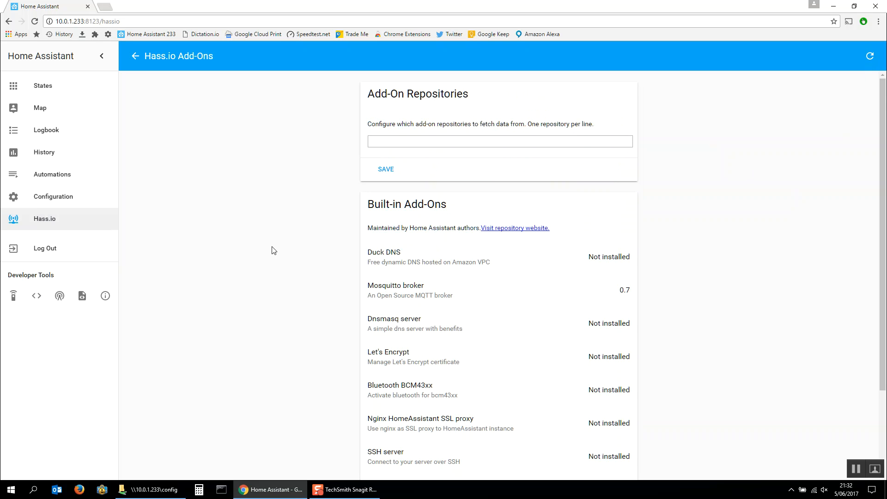
scroll(down, 3)
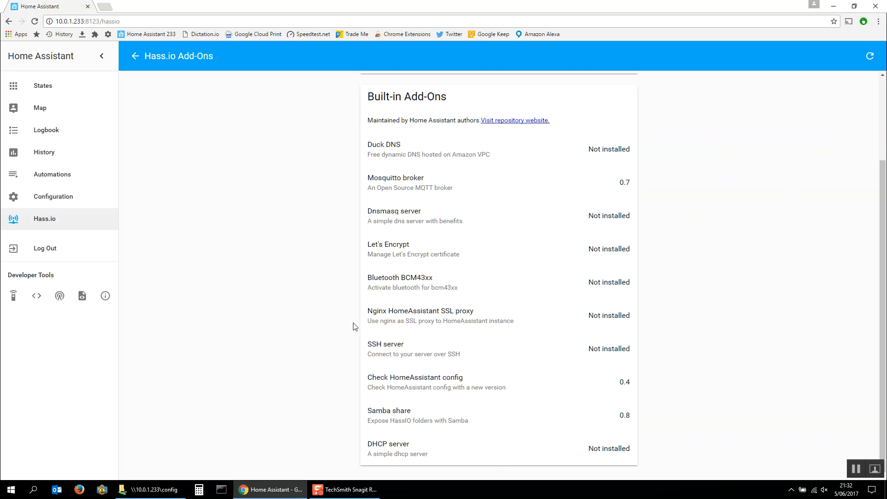
mouse_move(386, 348)
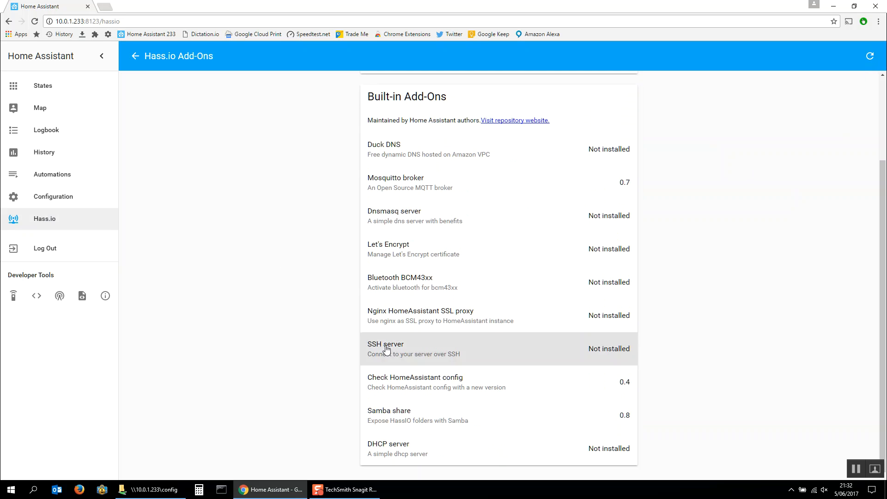
click(386, 349)
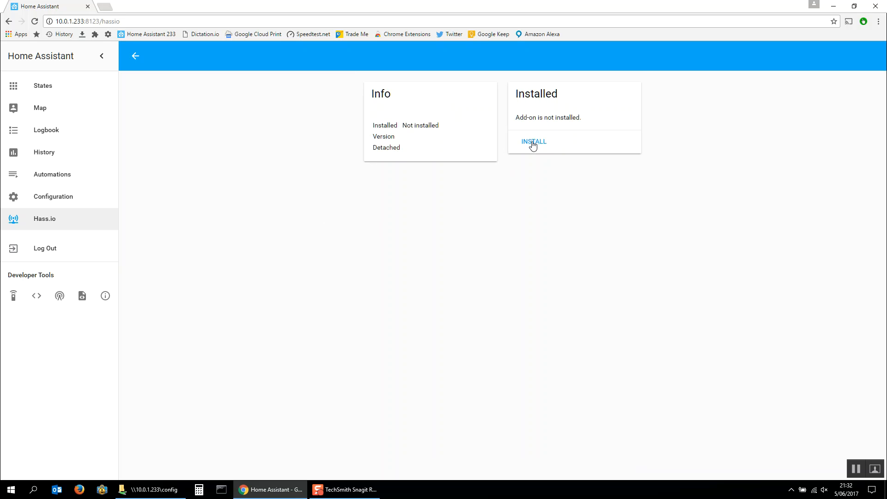
mouse_move(506, 136)
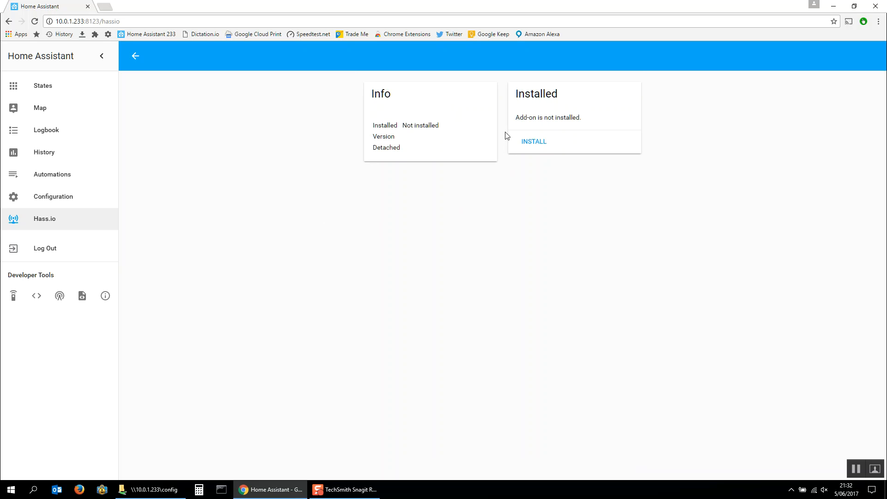
mouse_move(136, 59)
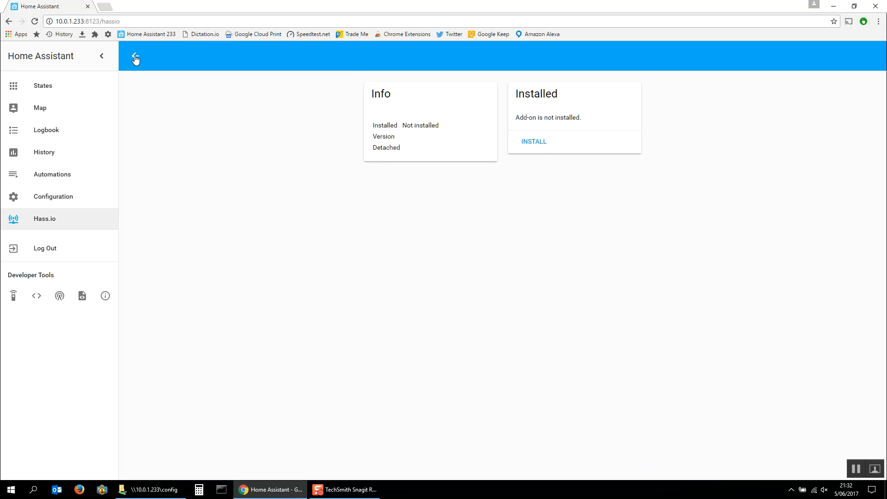
Go back from SSH server to the Hass.io overview listing three installed add-ons.
click(134, 58)
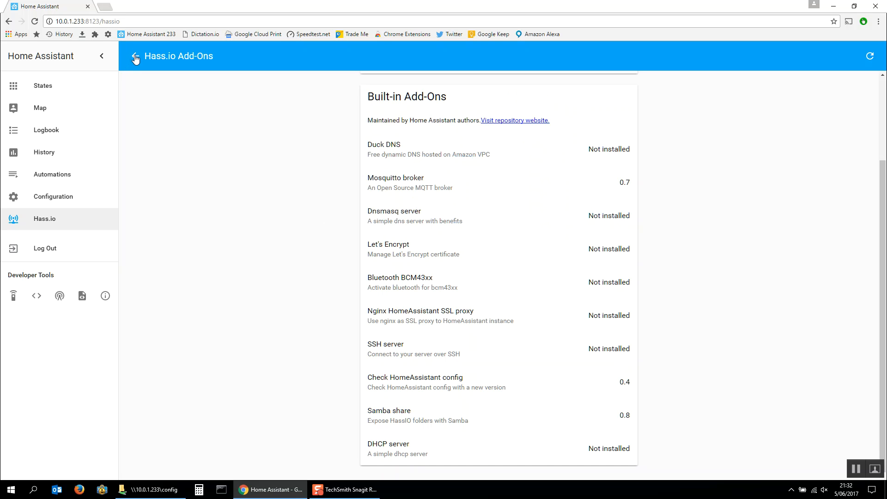
mouse_move(381, 180)
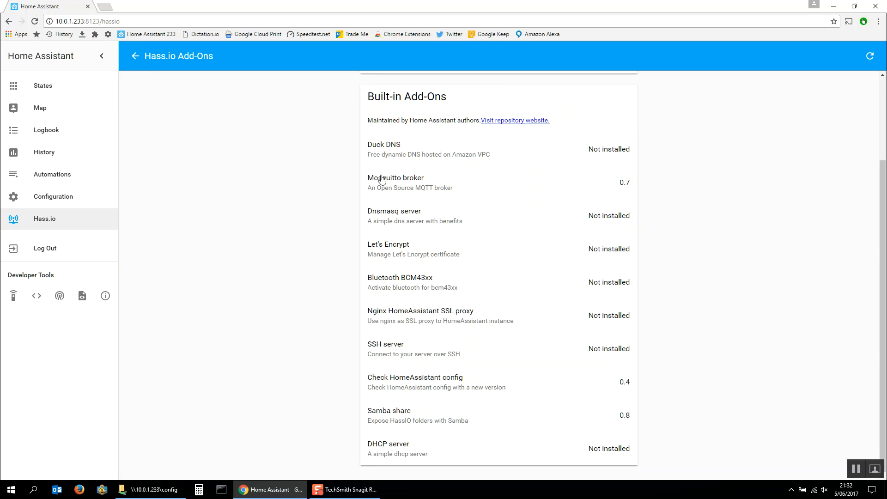
mouse_move(413, 308)
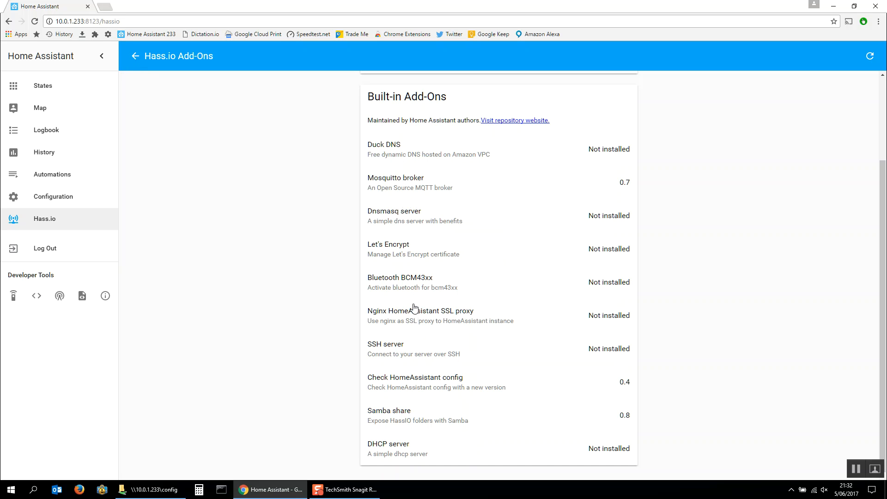
scroll(up, 3)
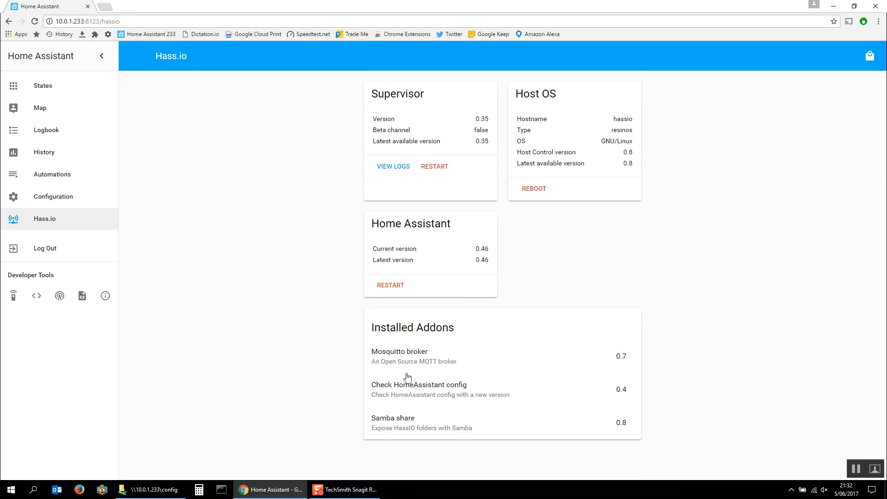
Open the installed Mosquitto broker add-on, reload its connection logs, then scroll back to Options.
click(398, 351)
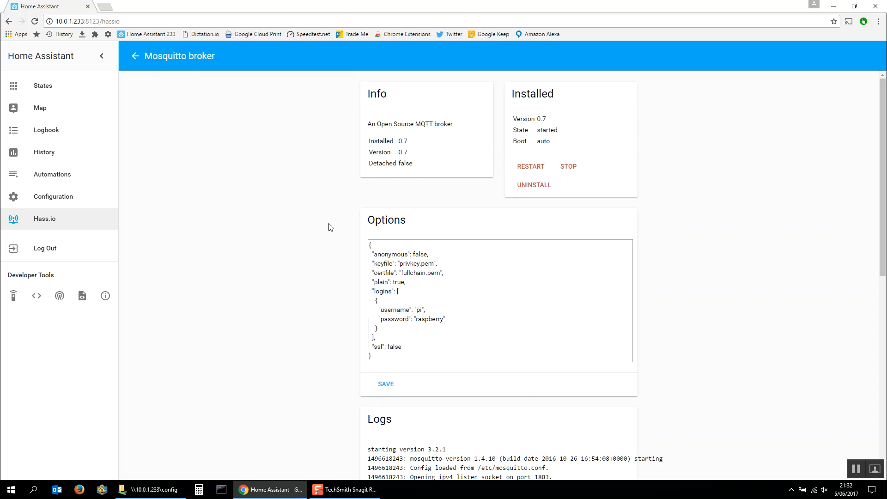
mouse_move(540, 189)
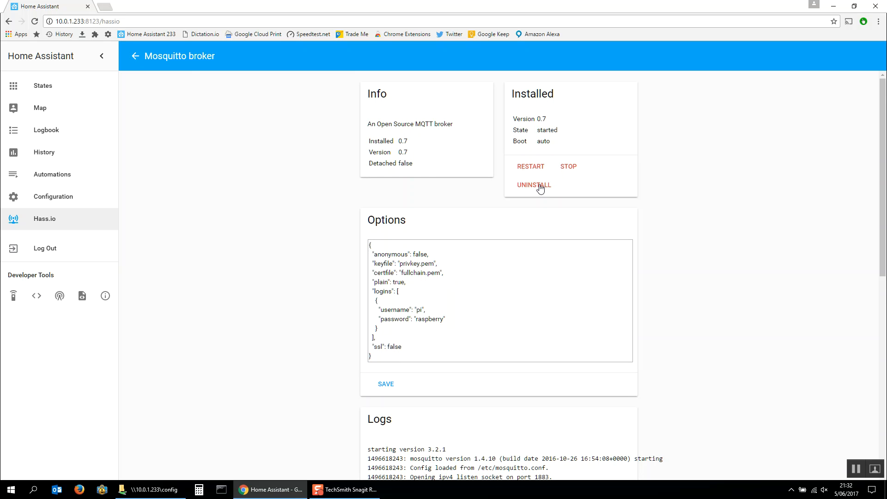
scroll(down, 3)
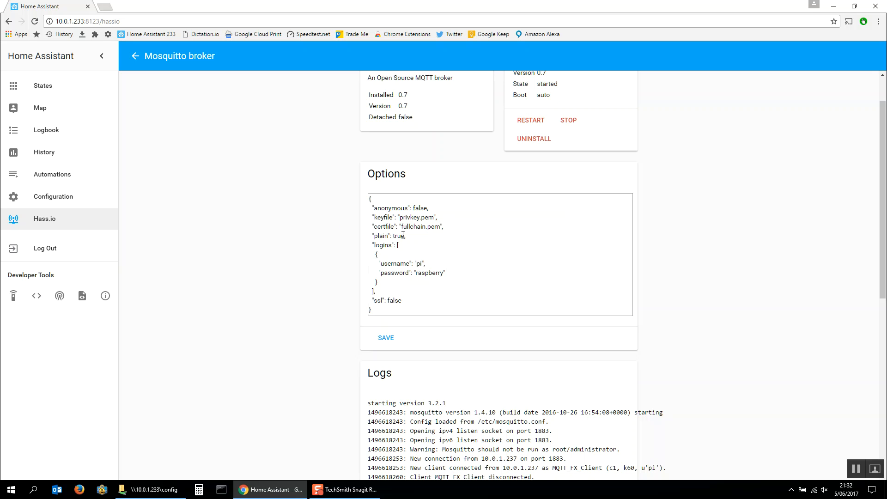
scroll(down, 3)
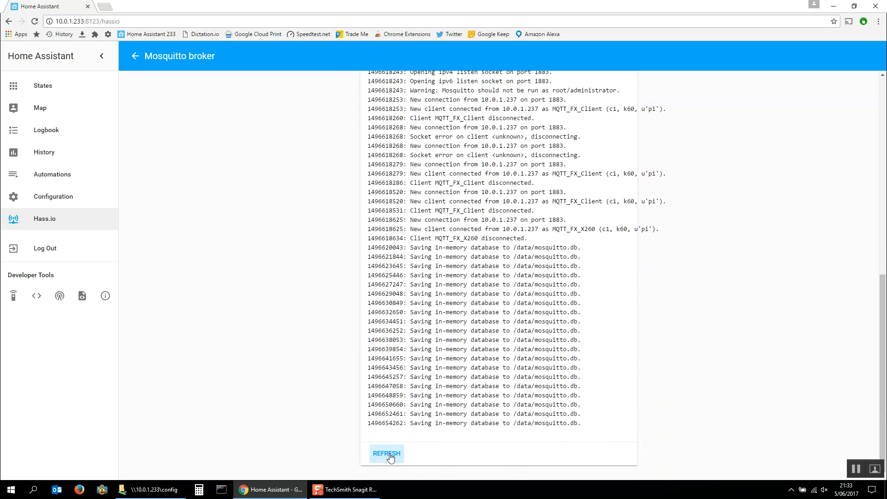
click(386, 454)
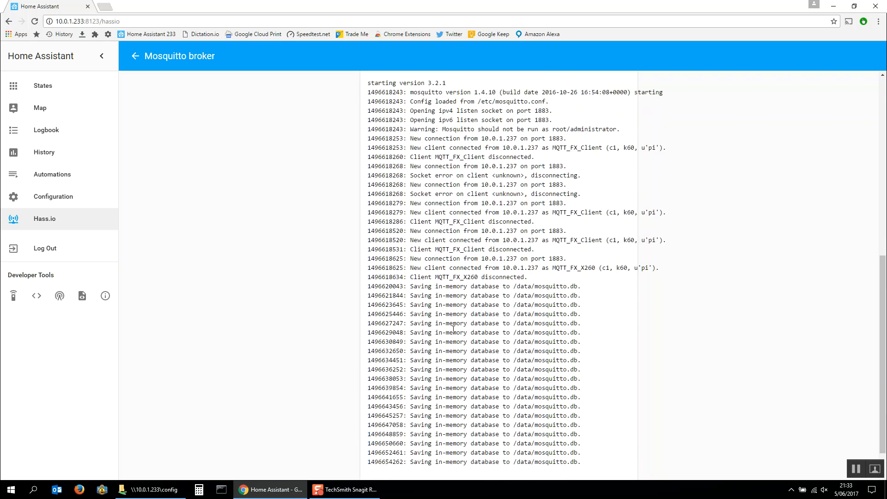
scroll(up, 3)
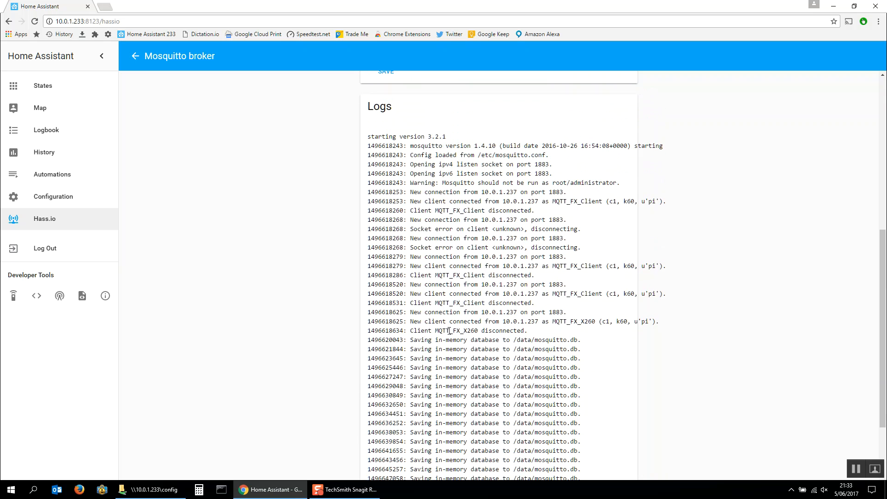
mouse_move(443, 283)
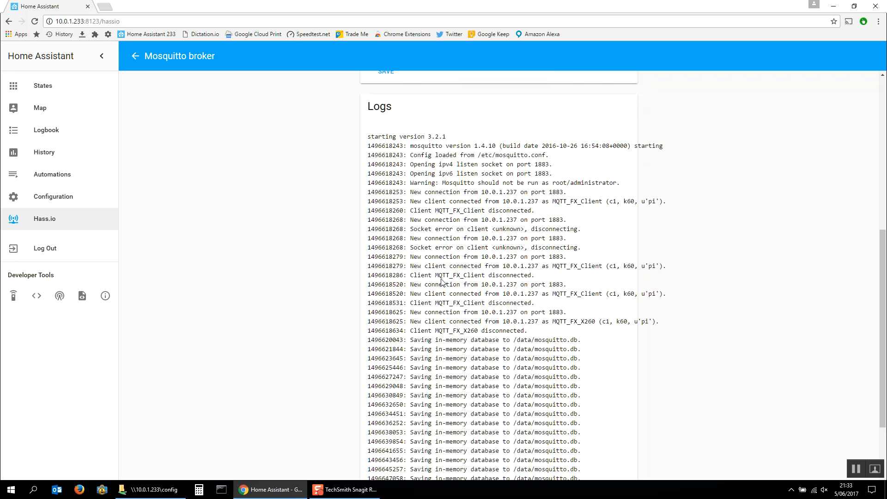
scroll(up, 3)
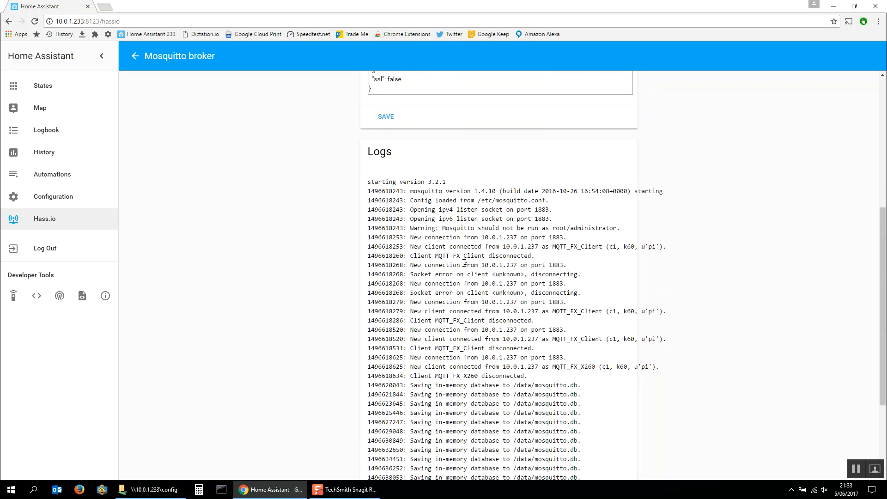
scroll(up, 3)
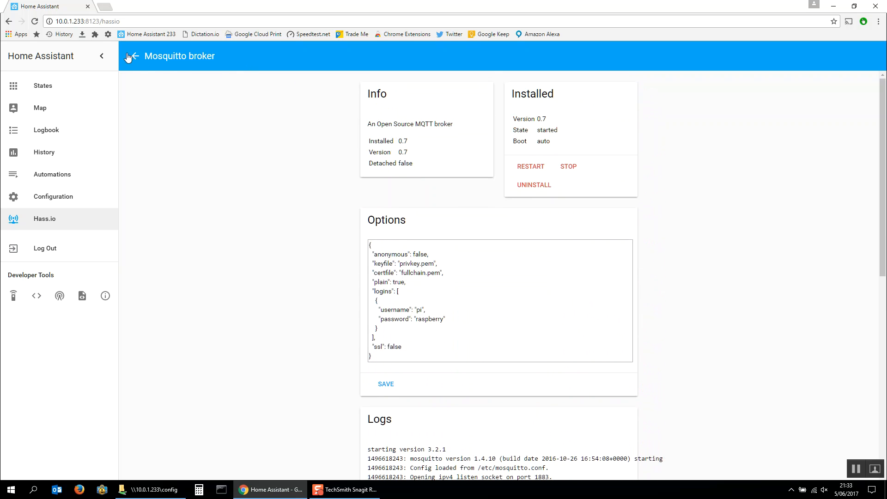
Go back to Hass.io and open Samba share, scrolling through its logs and options.
click(131, 56)
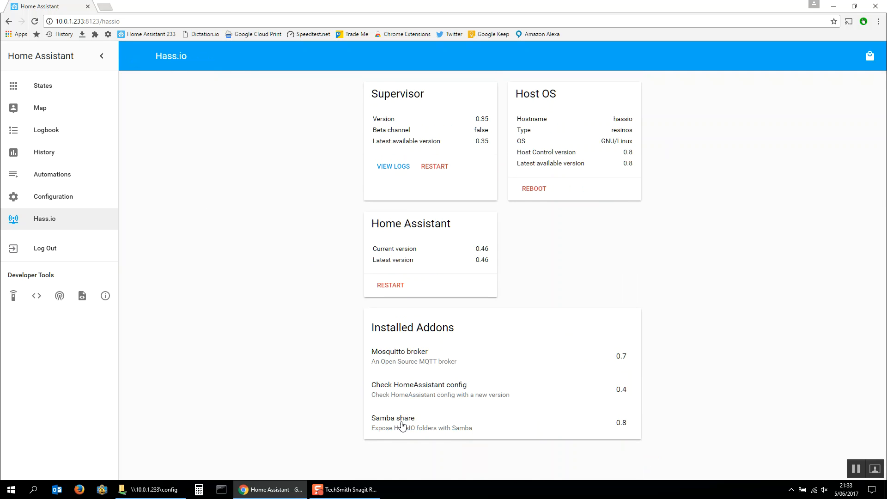
click(393, 422)
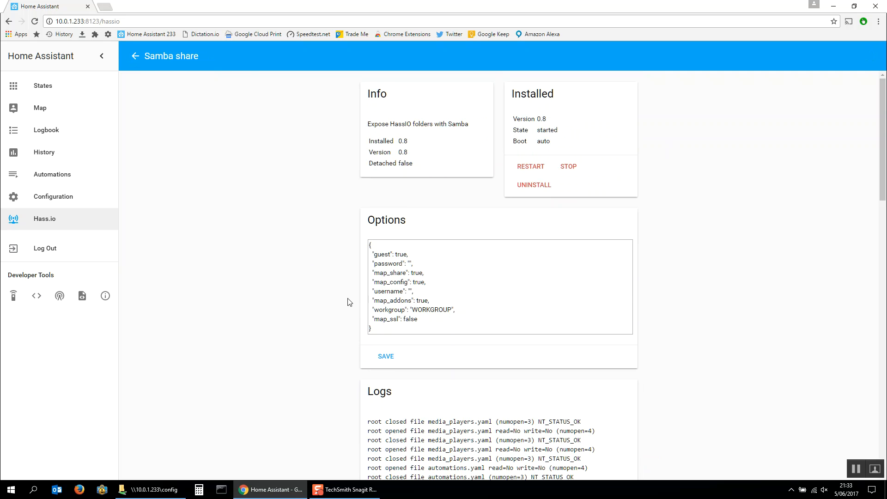
scroll(down, 3)
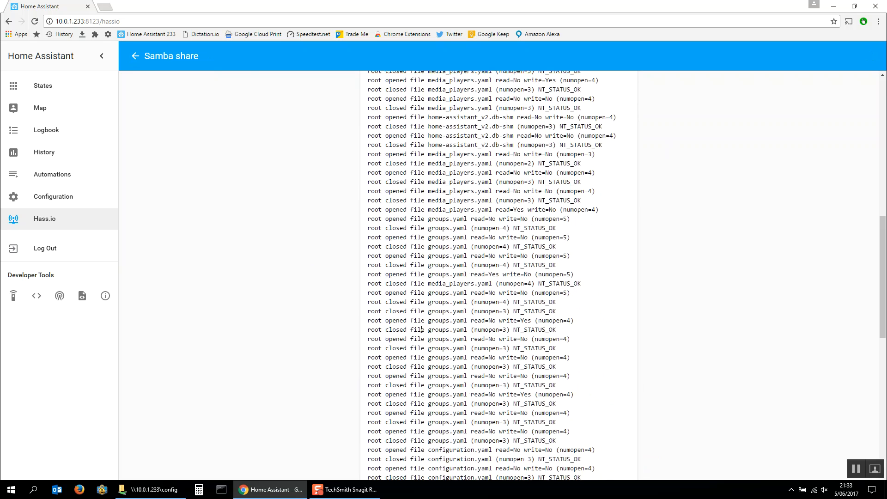
scroll(up, 3)
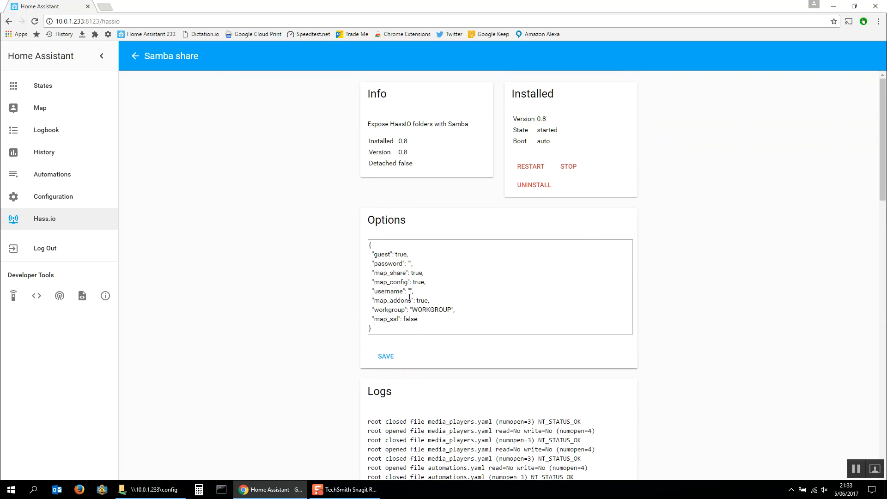
mouse_move(144, 59)
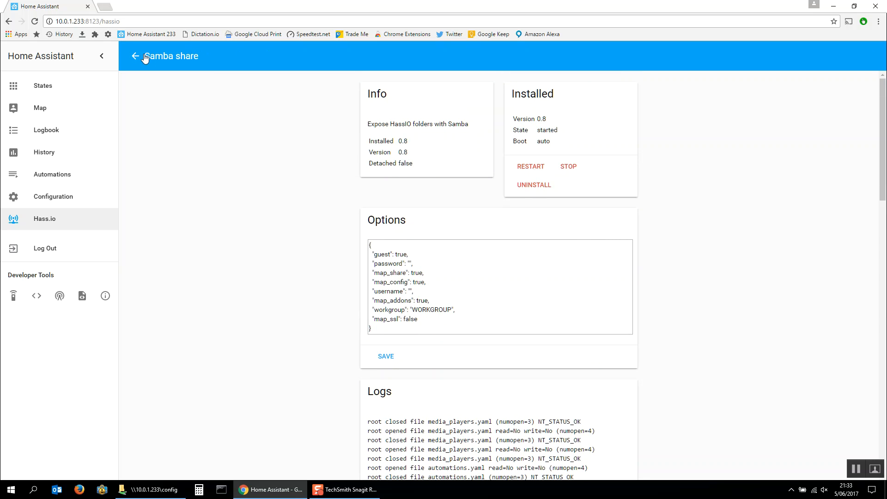
Return from Samba share to the Hass.io overview of supervisor, host and add-ons.
click(134, 56)
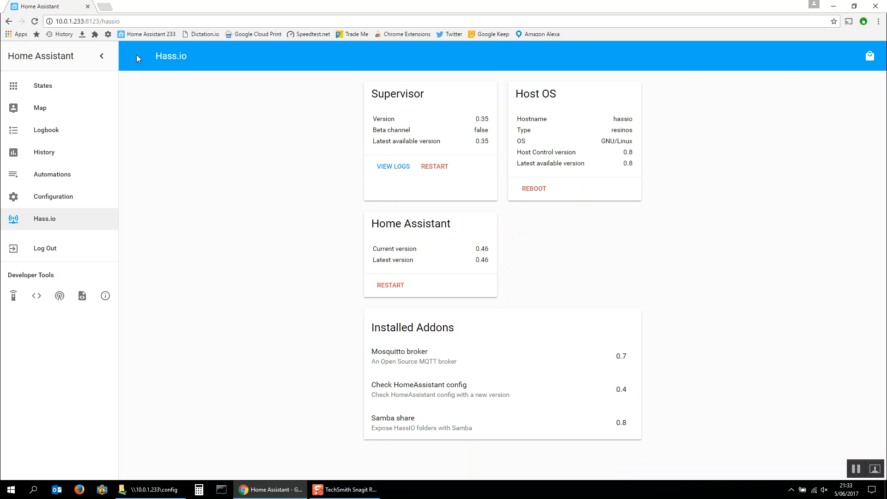
mouse_move(45, 222)
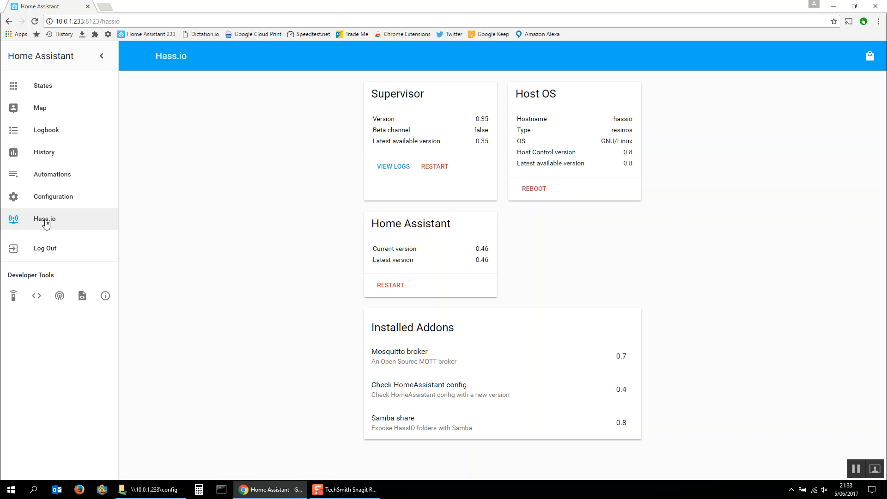
mouse_move(50, 222)
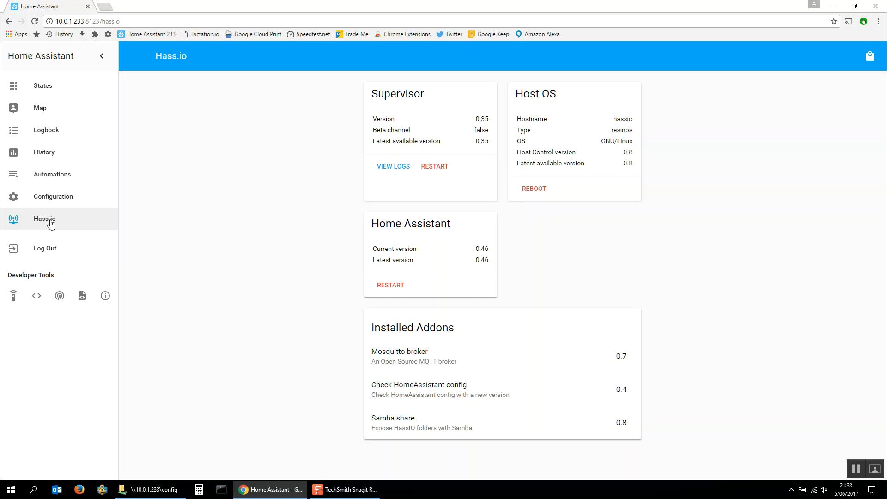
mouse_move(387, 204)
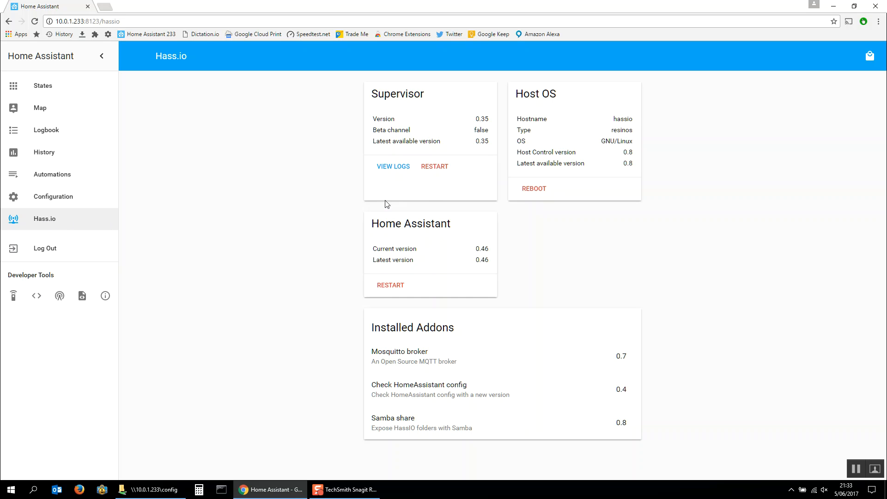
mouse_move(409, 260)
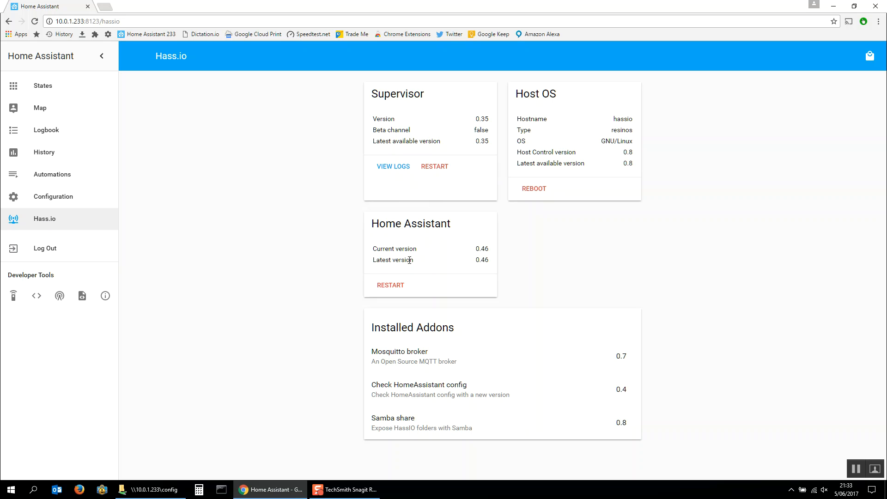
mouse_move(445, 362)
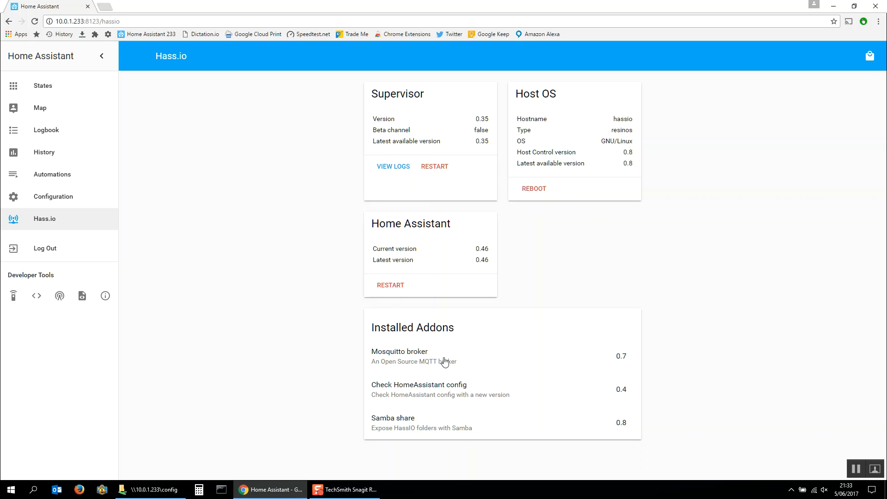
mouse_move(48, 89)
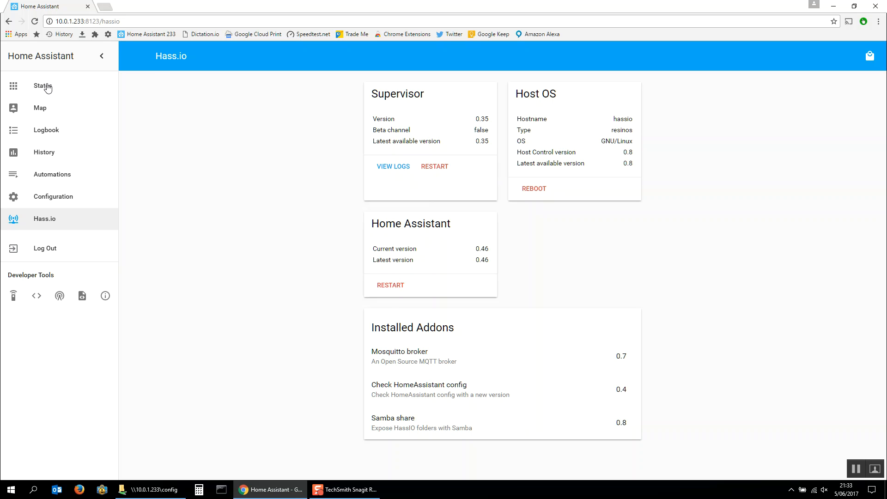
Open the States dashboard showing media player cards and the Wemo Fan Control switch.
click(43, 85)
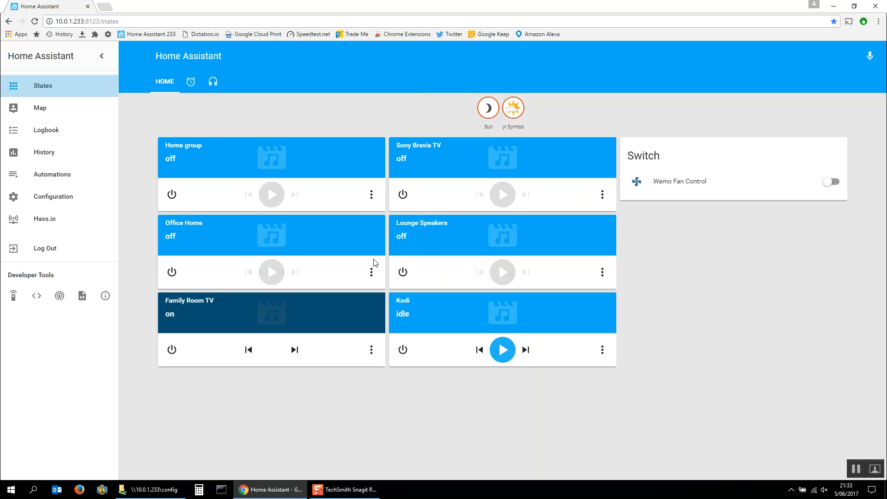
mouse_move(394, 108)
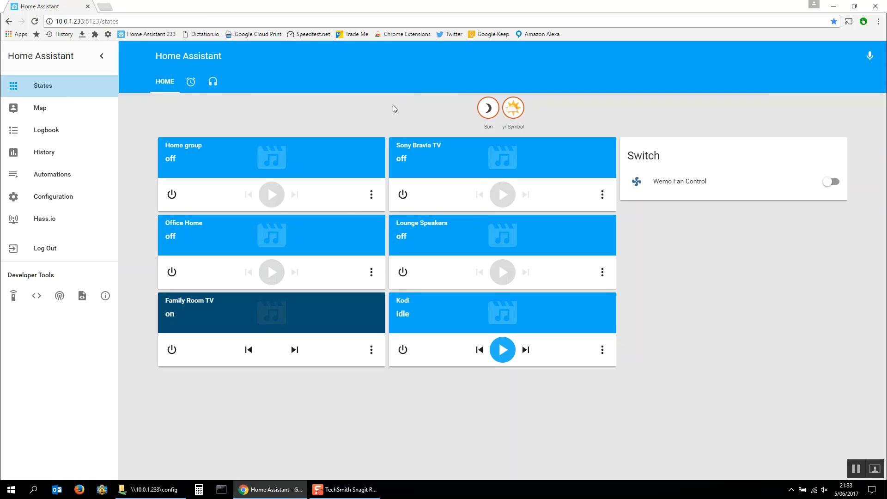
mouse_move(642, 202)
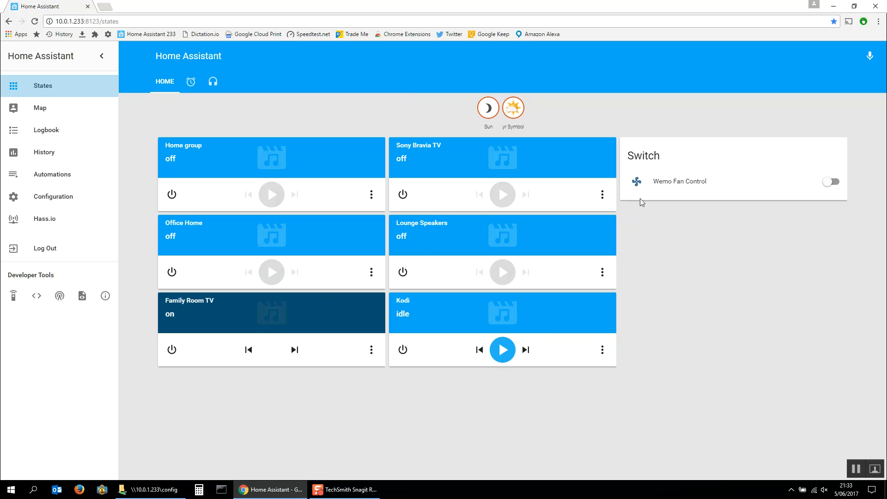
mouse_move(666, 186)
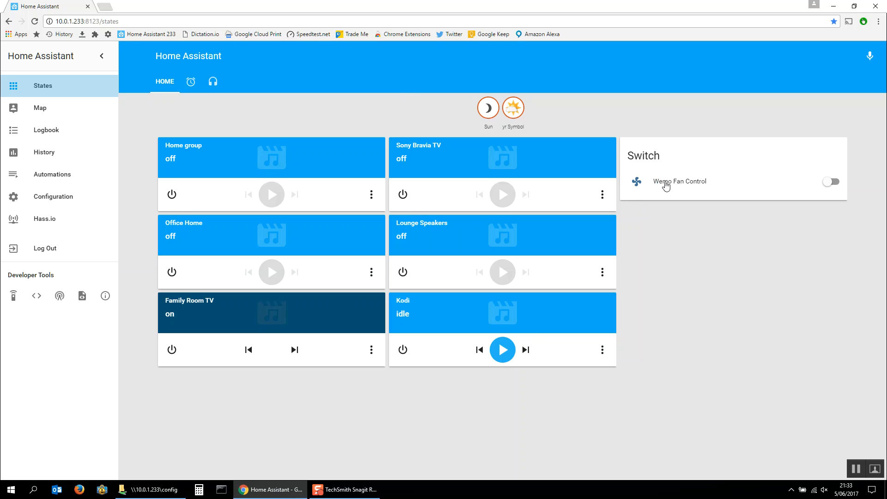
mouse_move(214, 82)
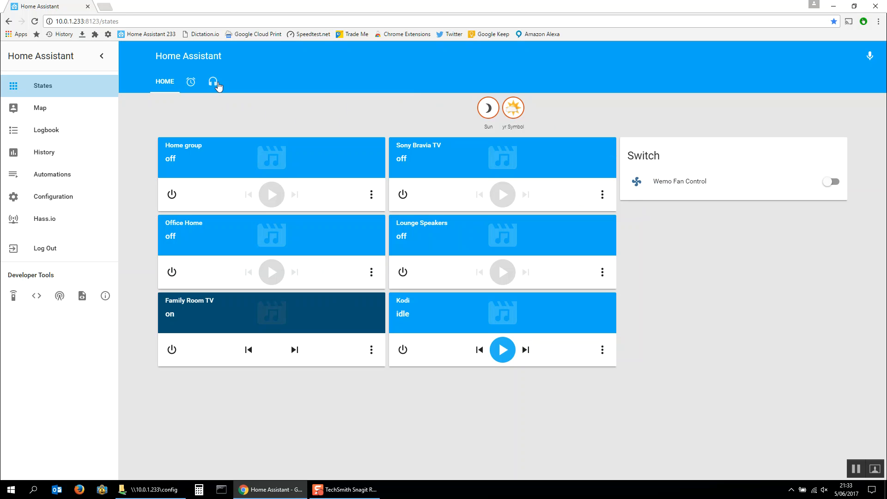
mouse_move(213, 83)
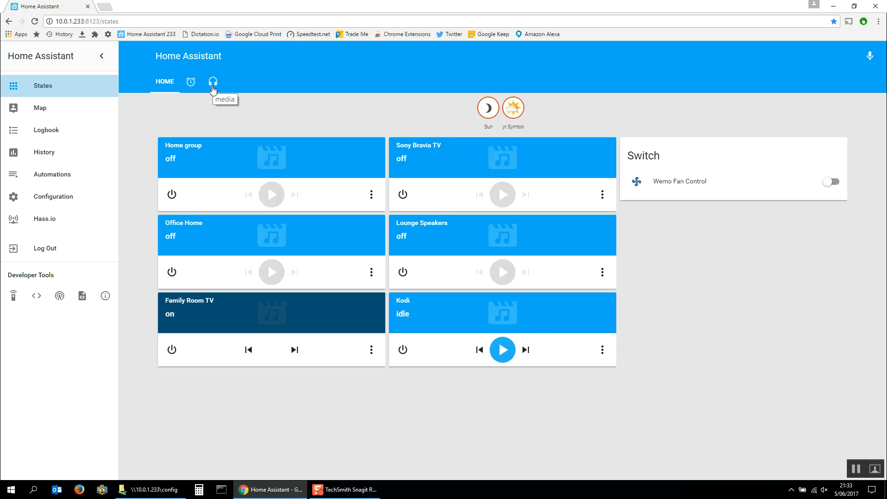